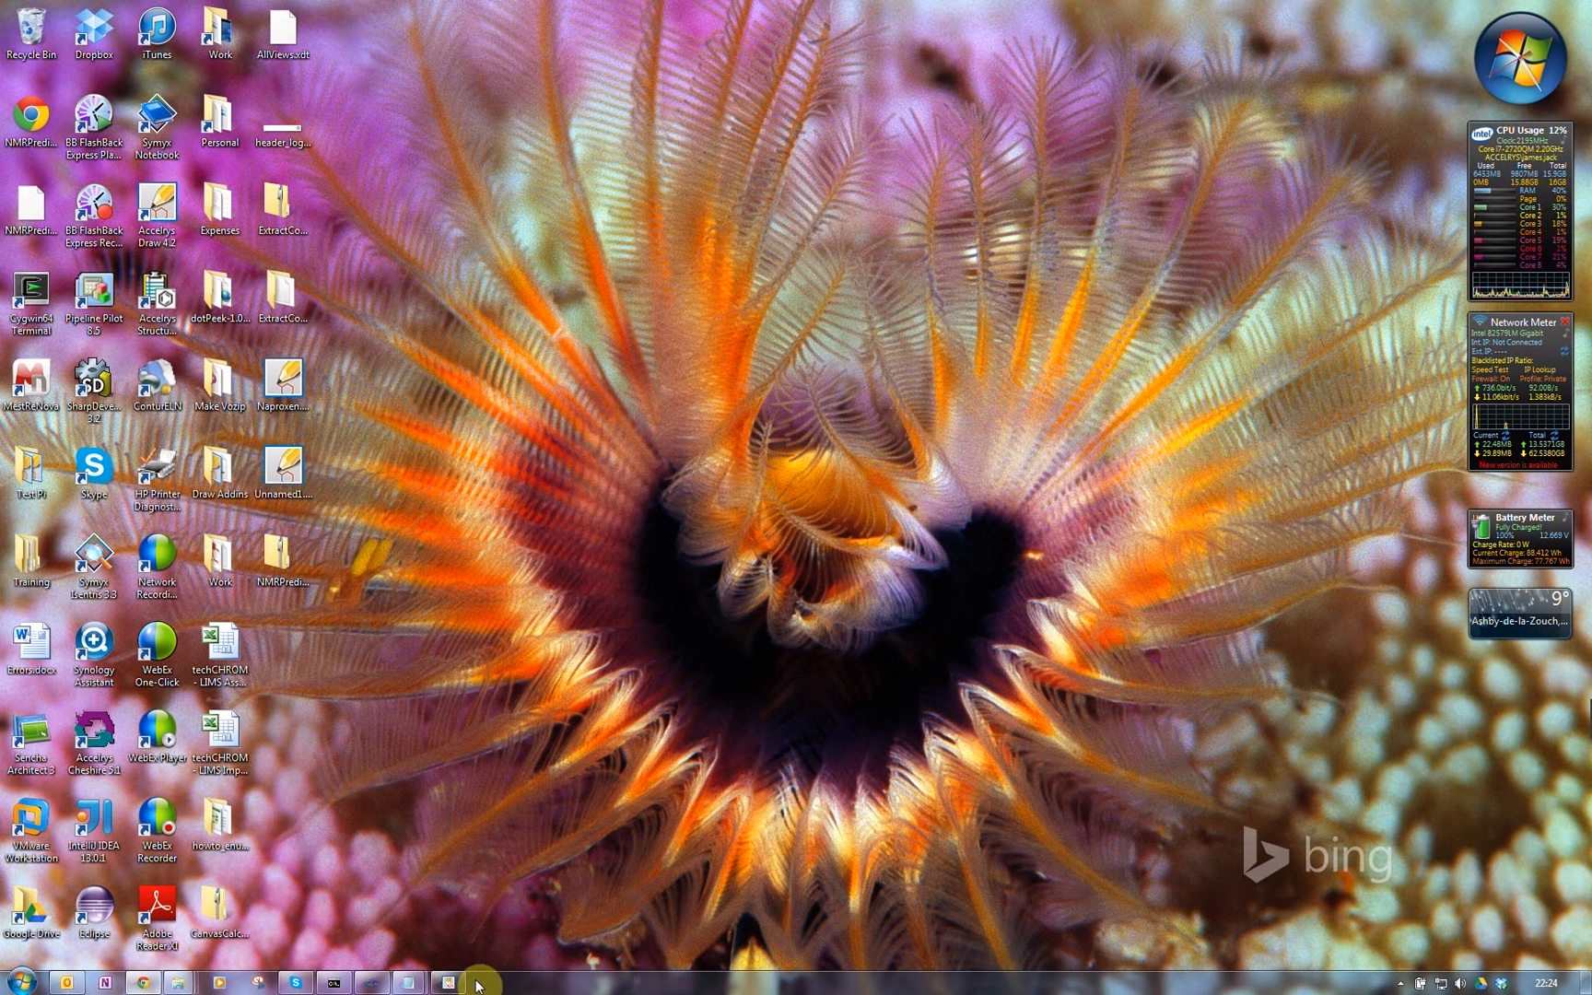
pyautogui.moveTo(446, 982)
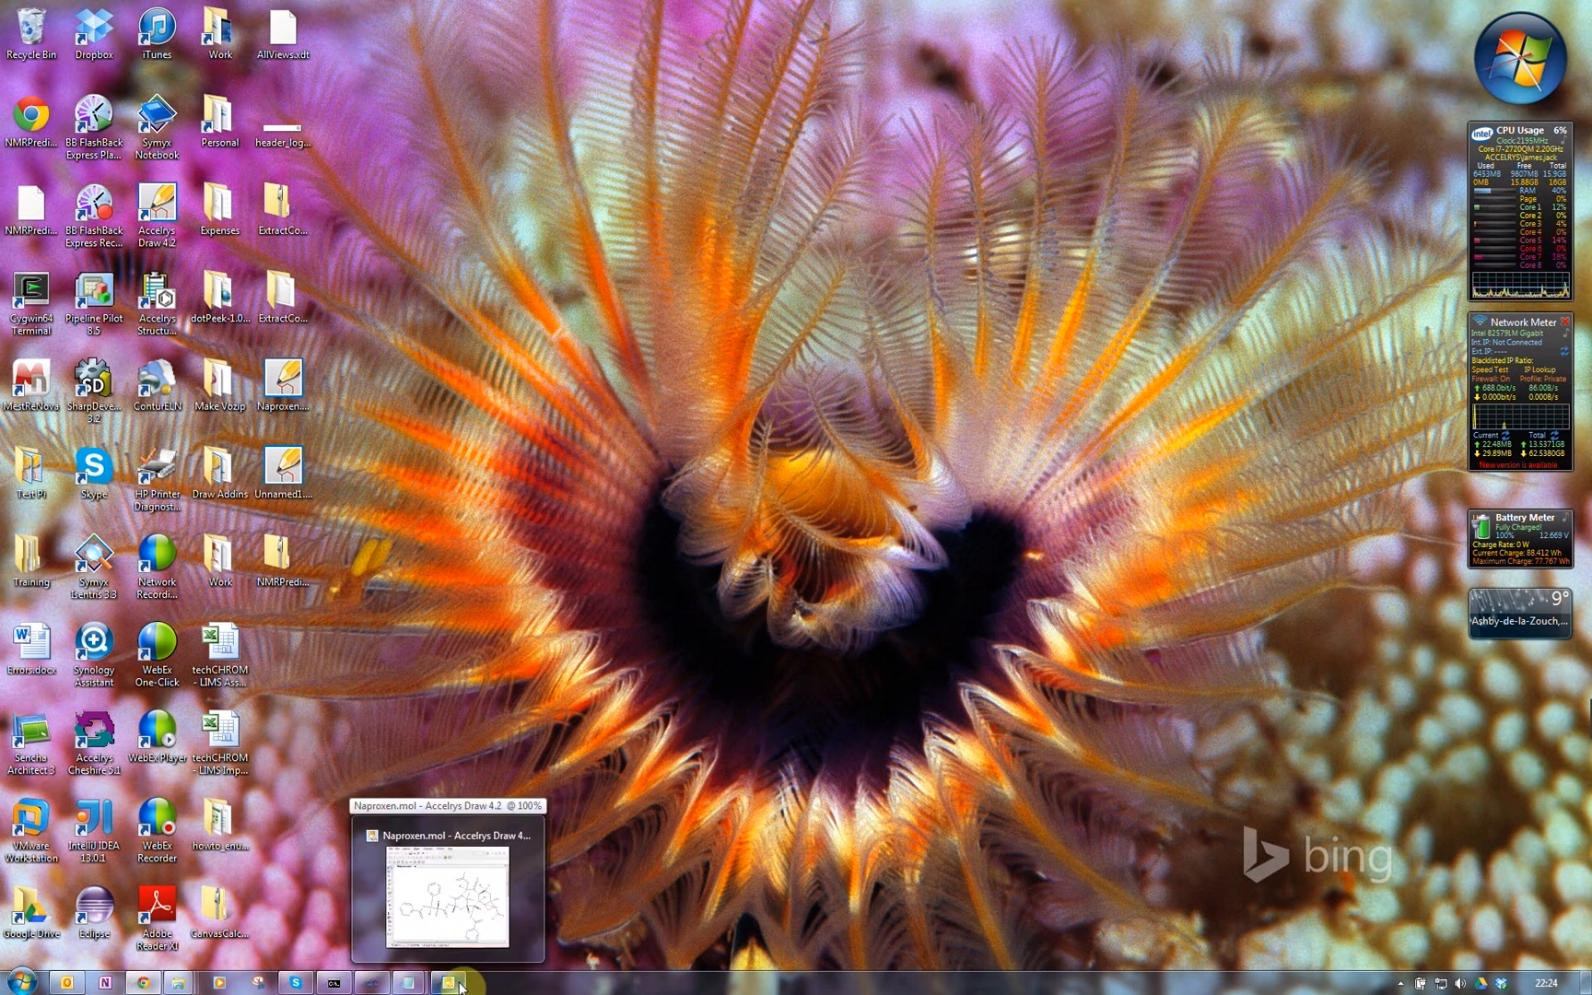
# Generate the naproxen structure from the IUPAC name 'Naproxen' on the cleared canvas.
pyautogui.click(446, 984)
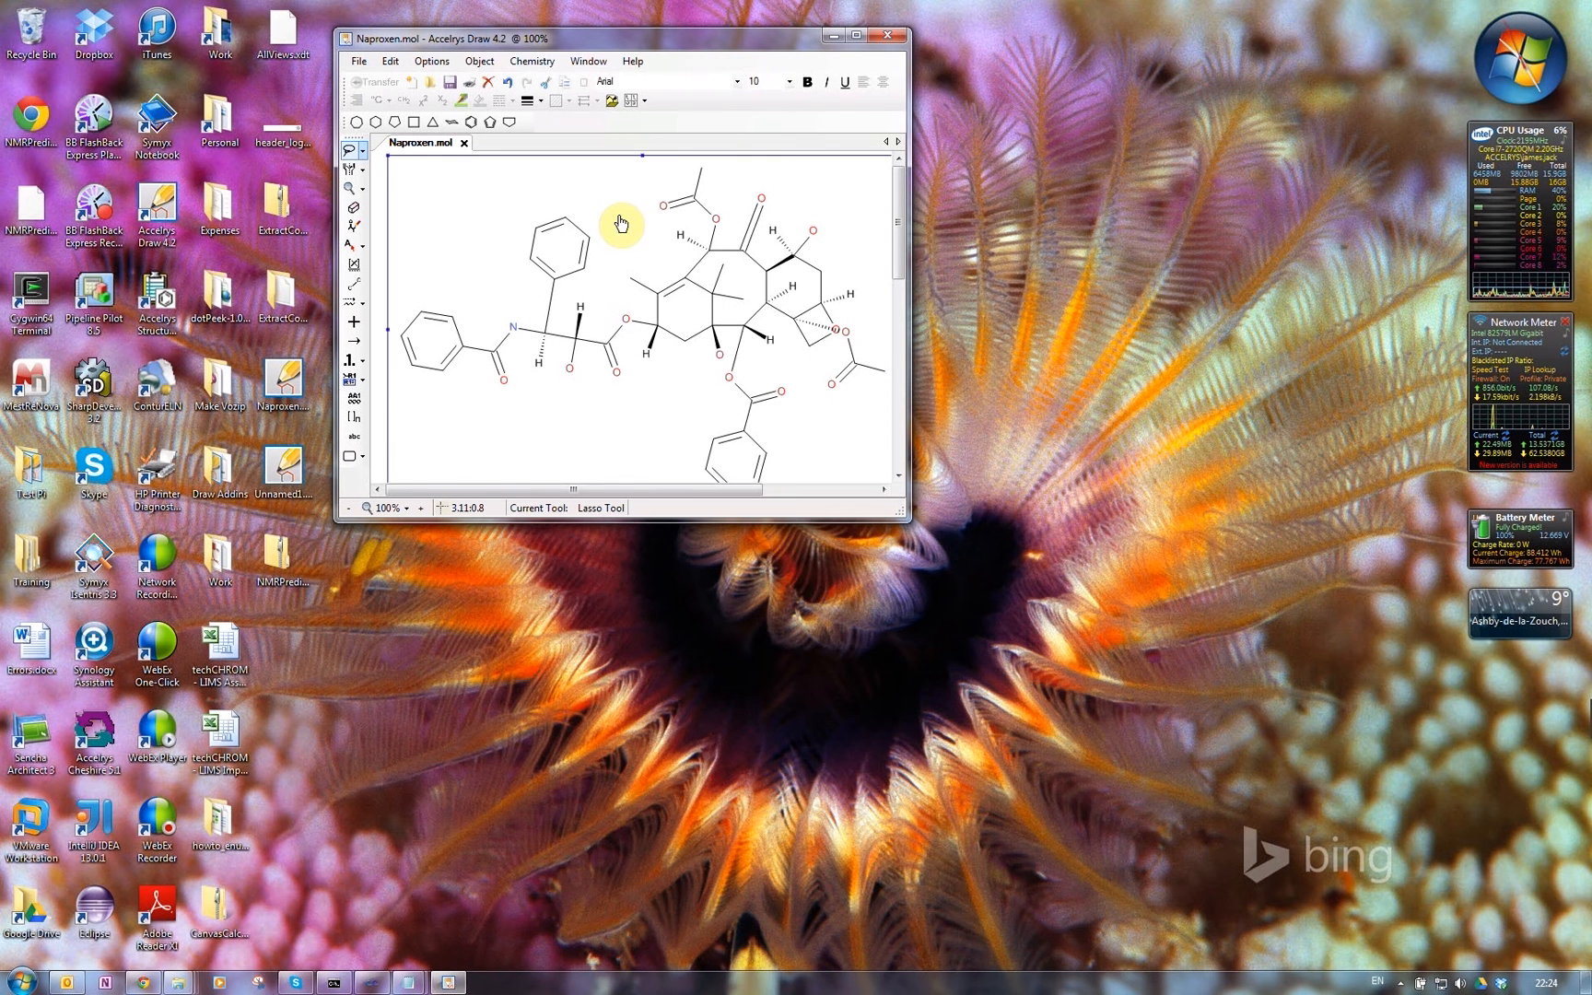
pyautogui.click(531, 61)
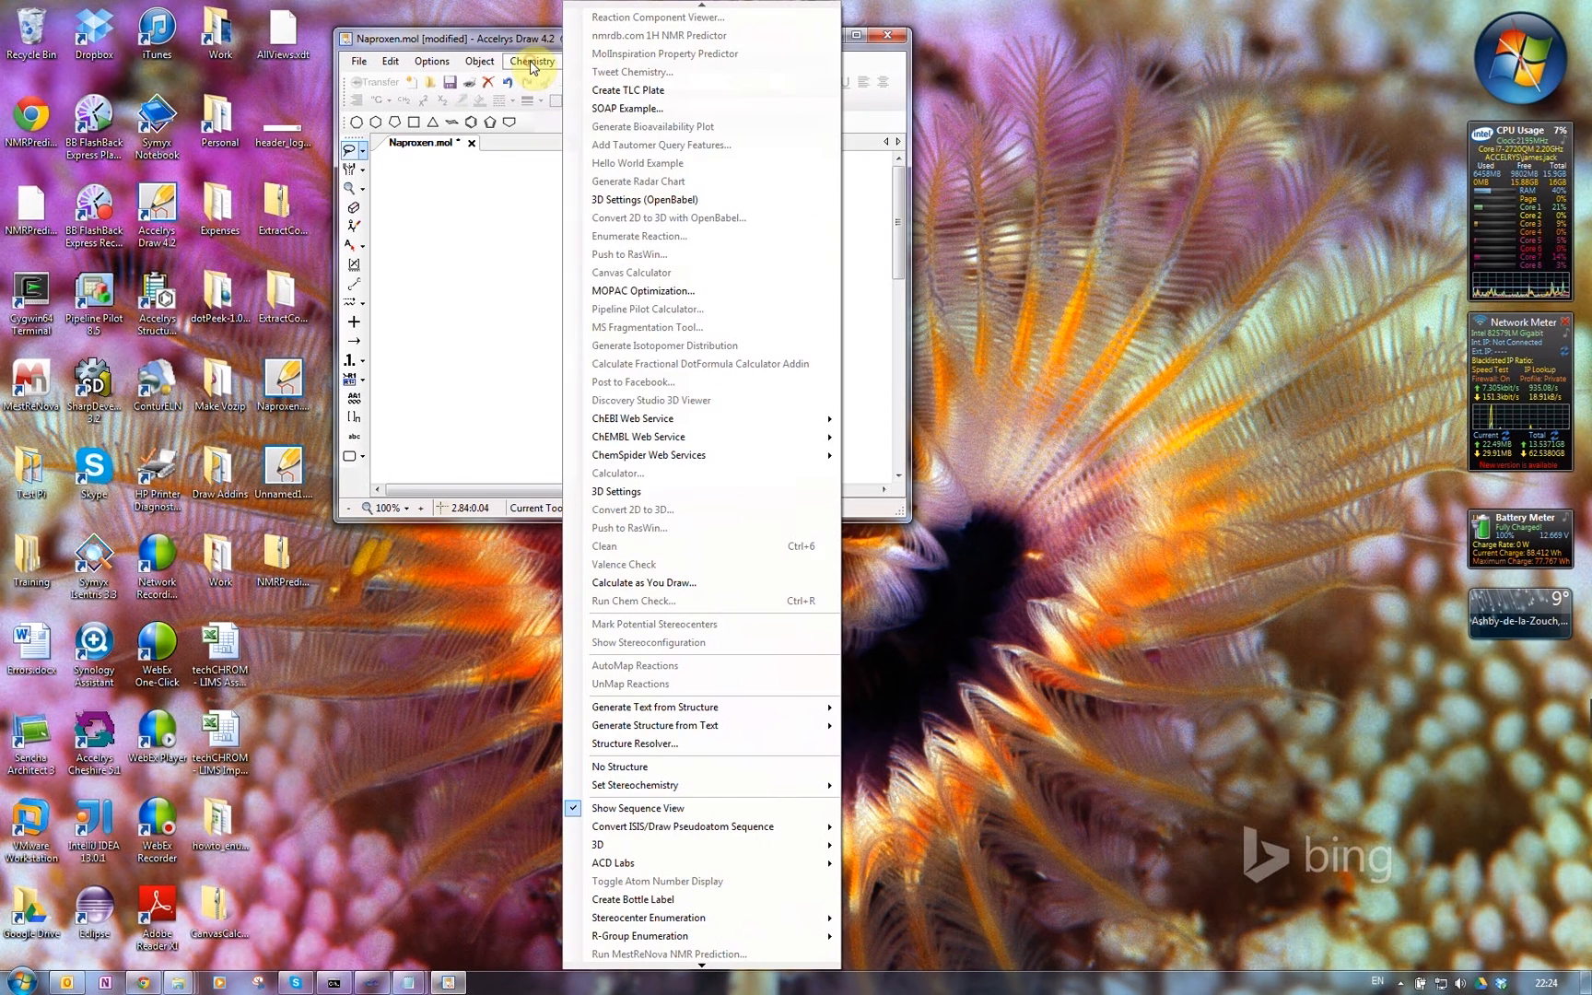
pyautogui.moveTo(654, 707)
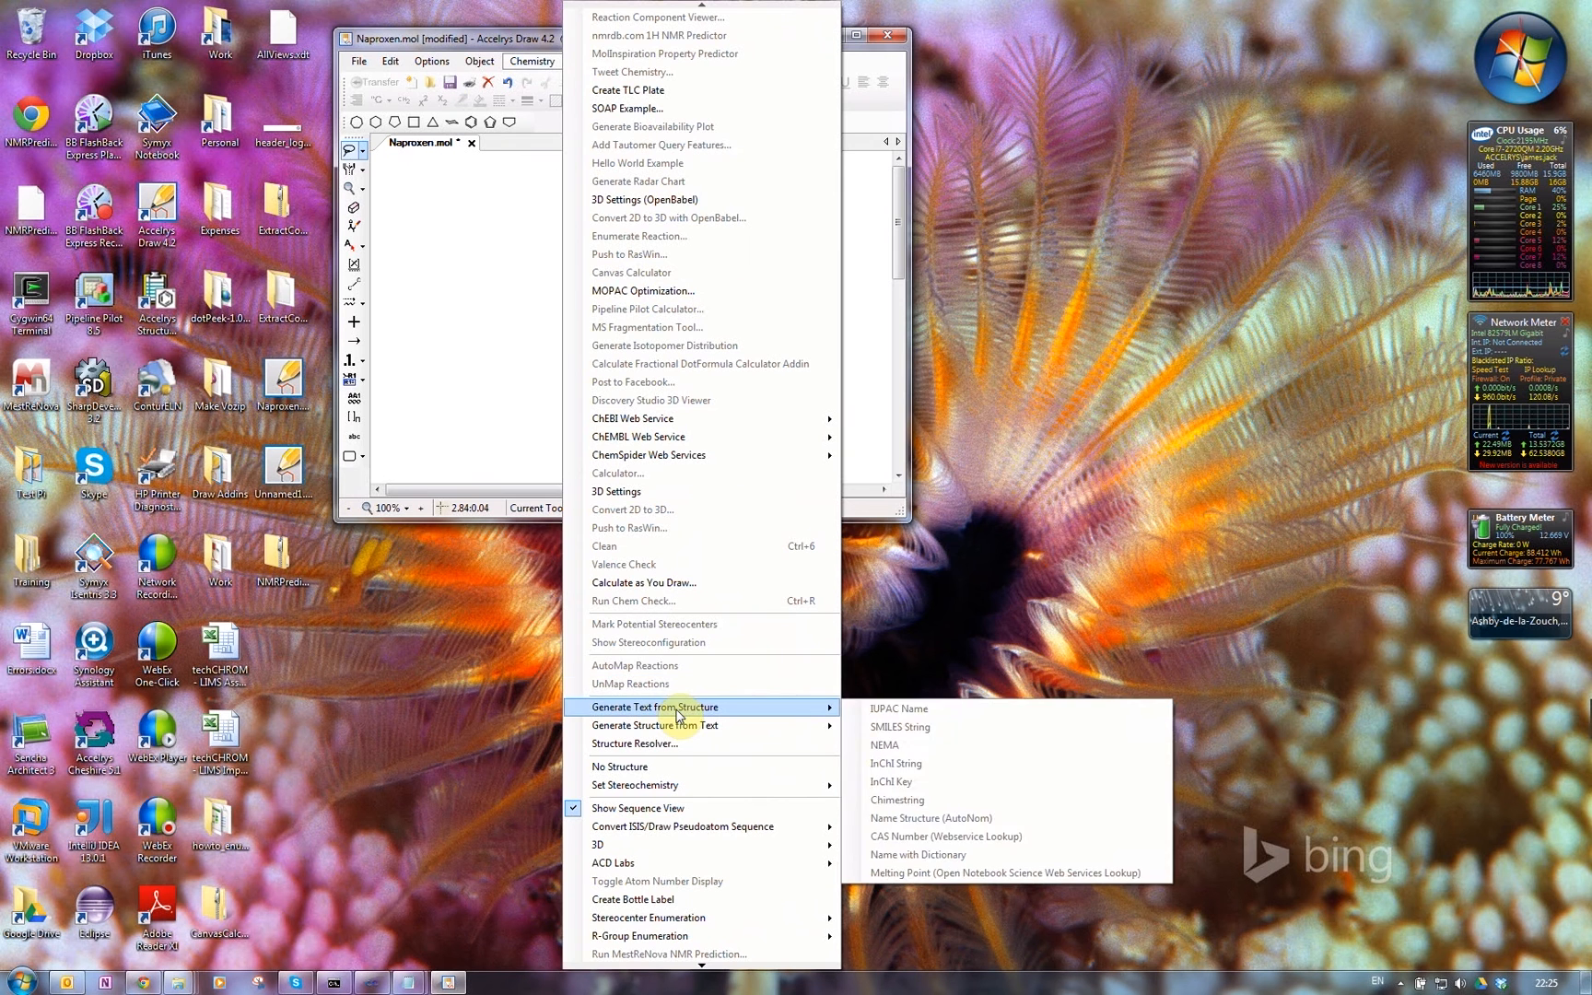
pyautogui.moveTo(674, 724)
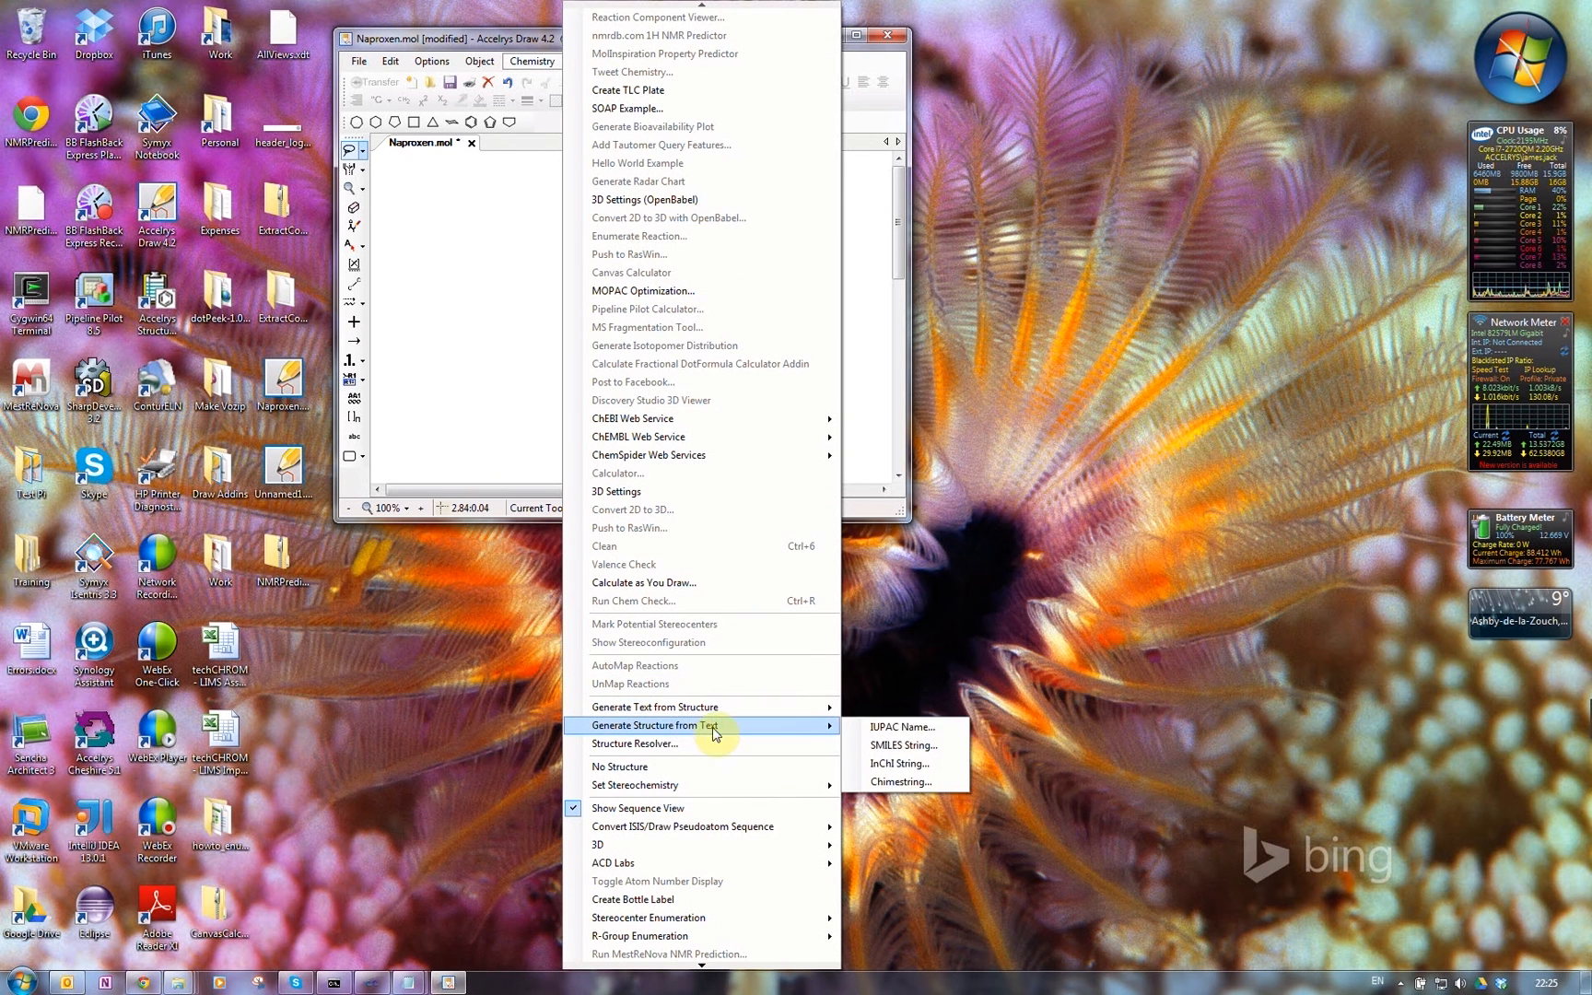
pyautogui.click(901, 726)
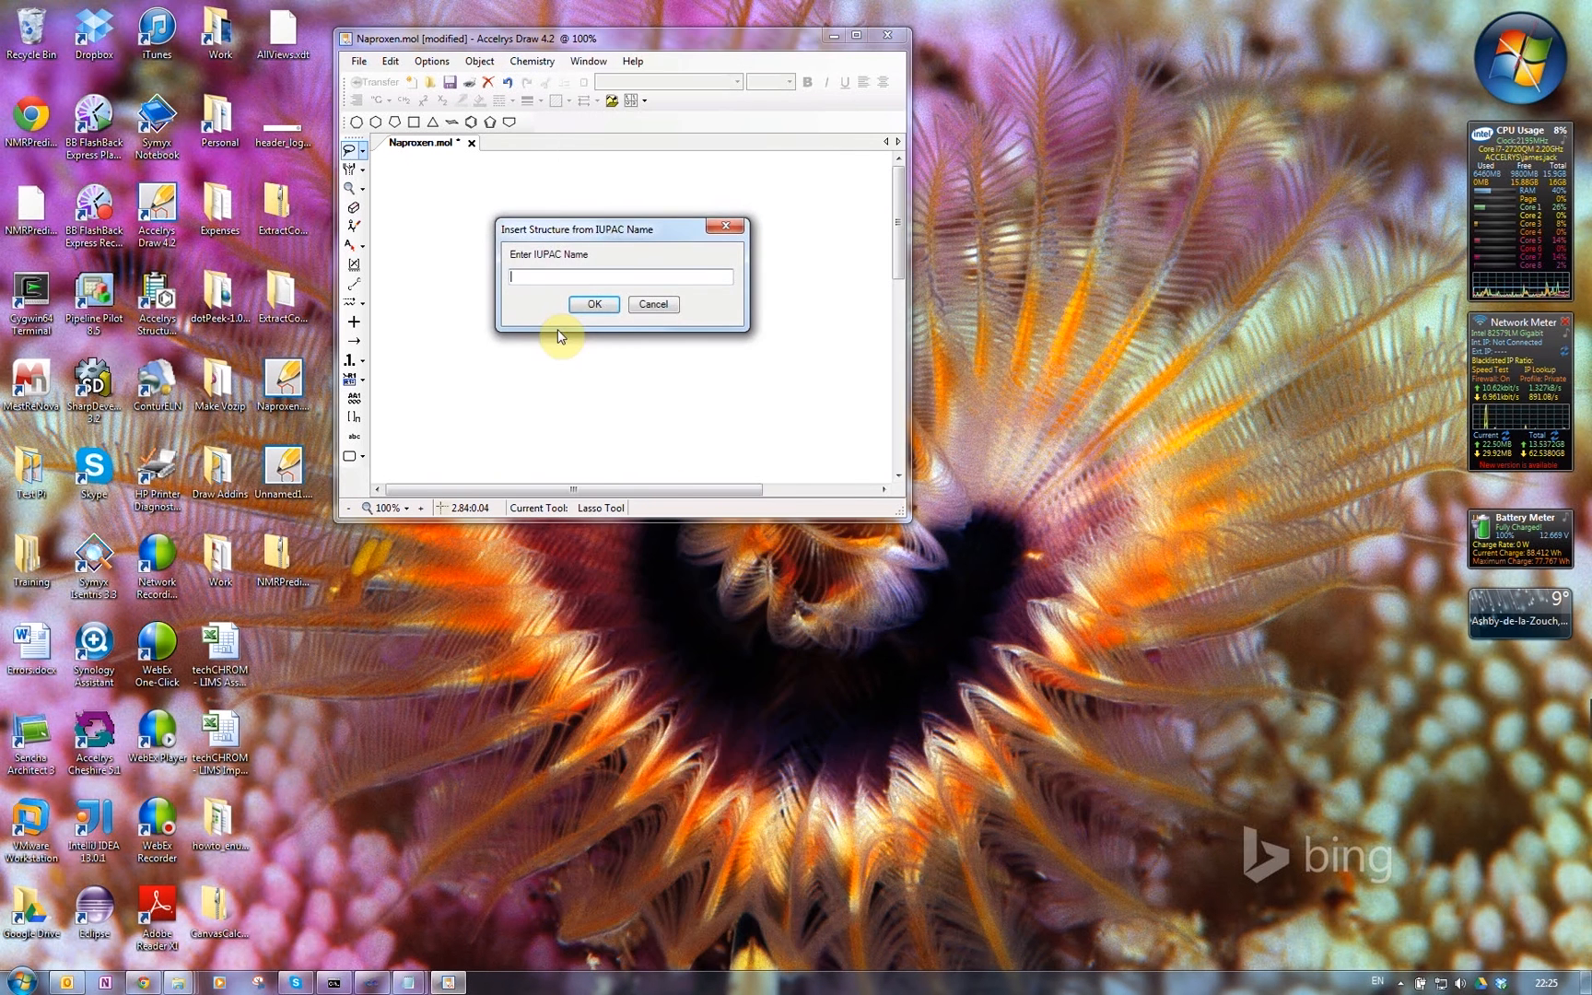
pyautogui.write('Naproxen')
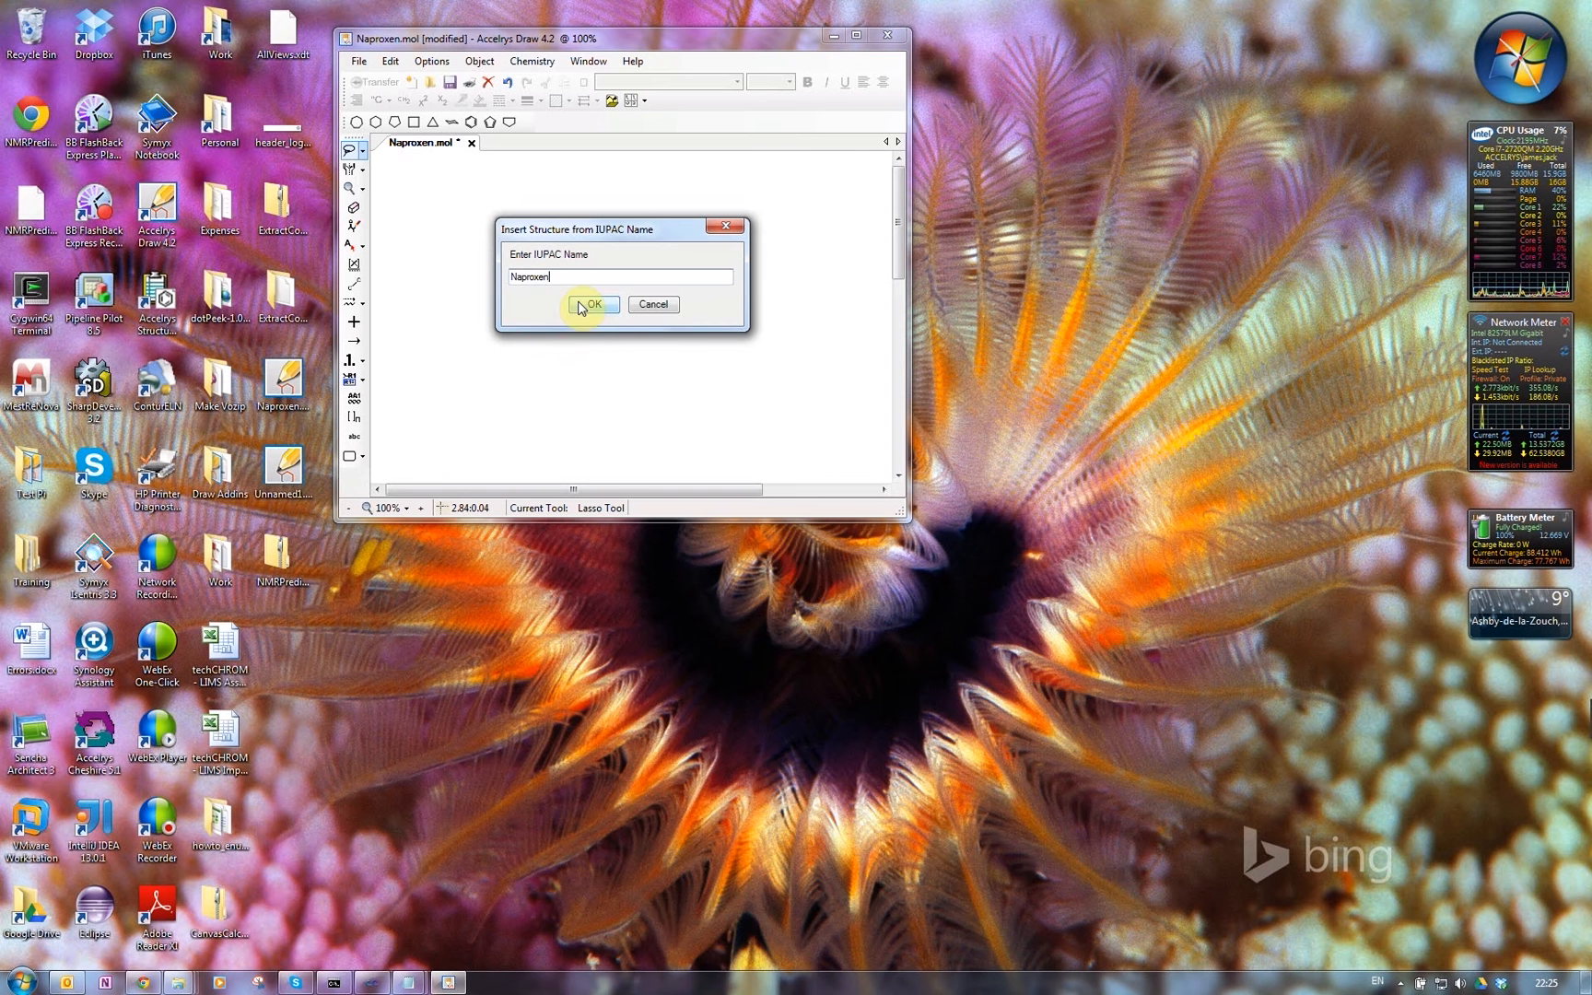
pyautogui.click(592, 304)
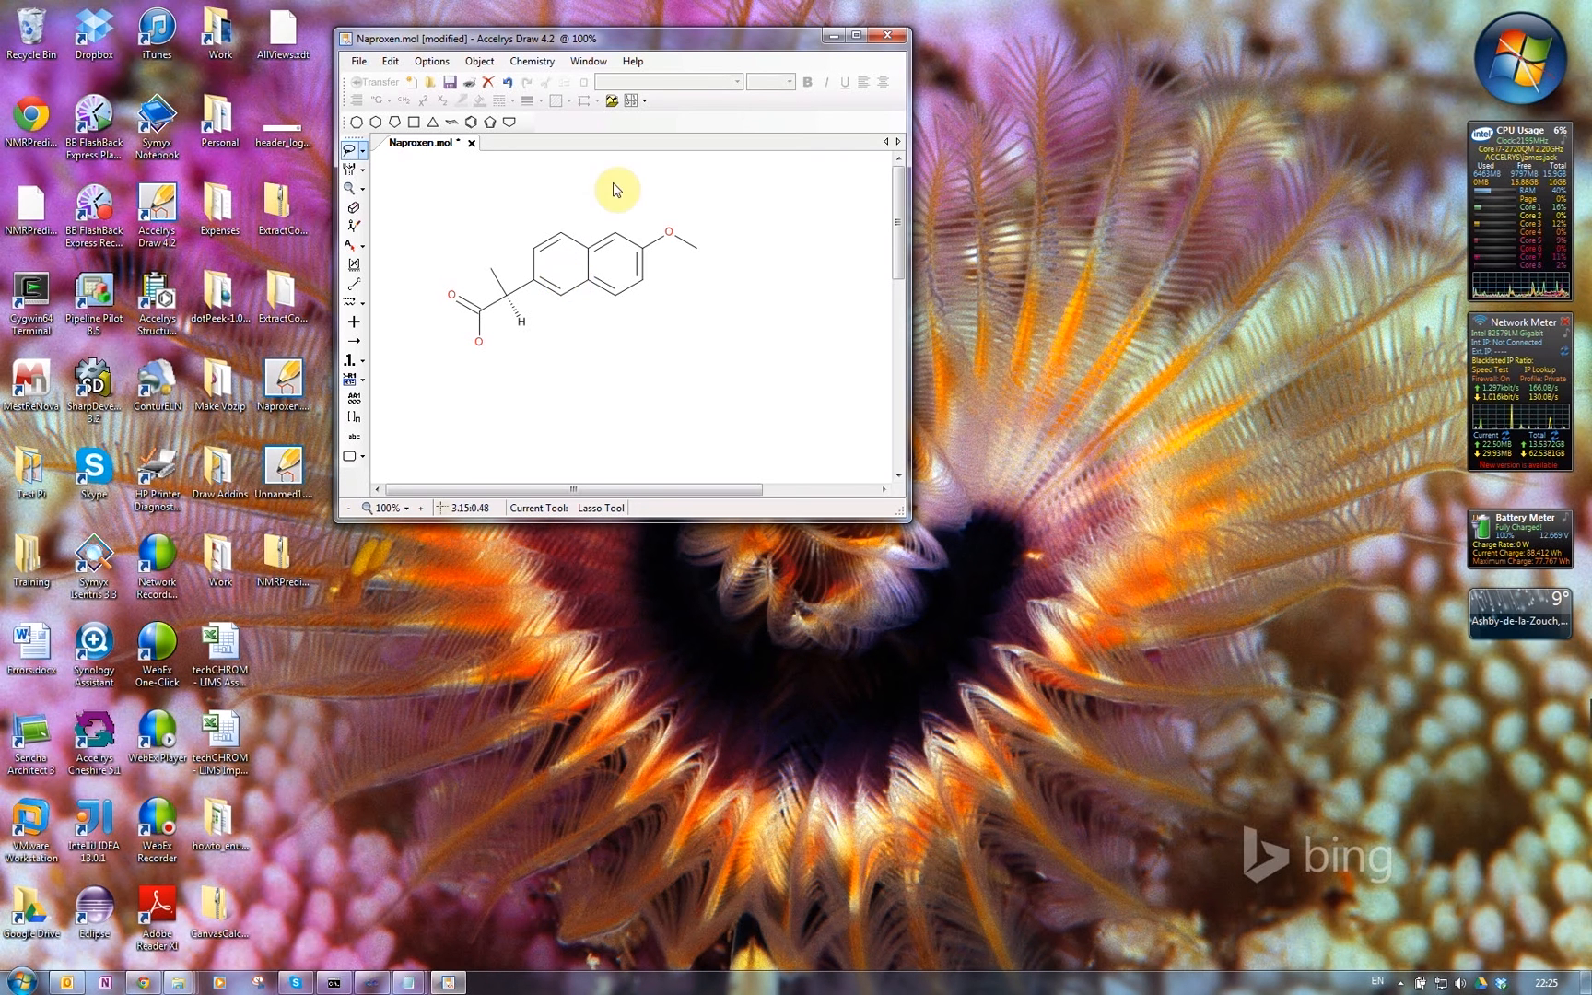
pyautogui.moveTo(620, 191)
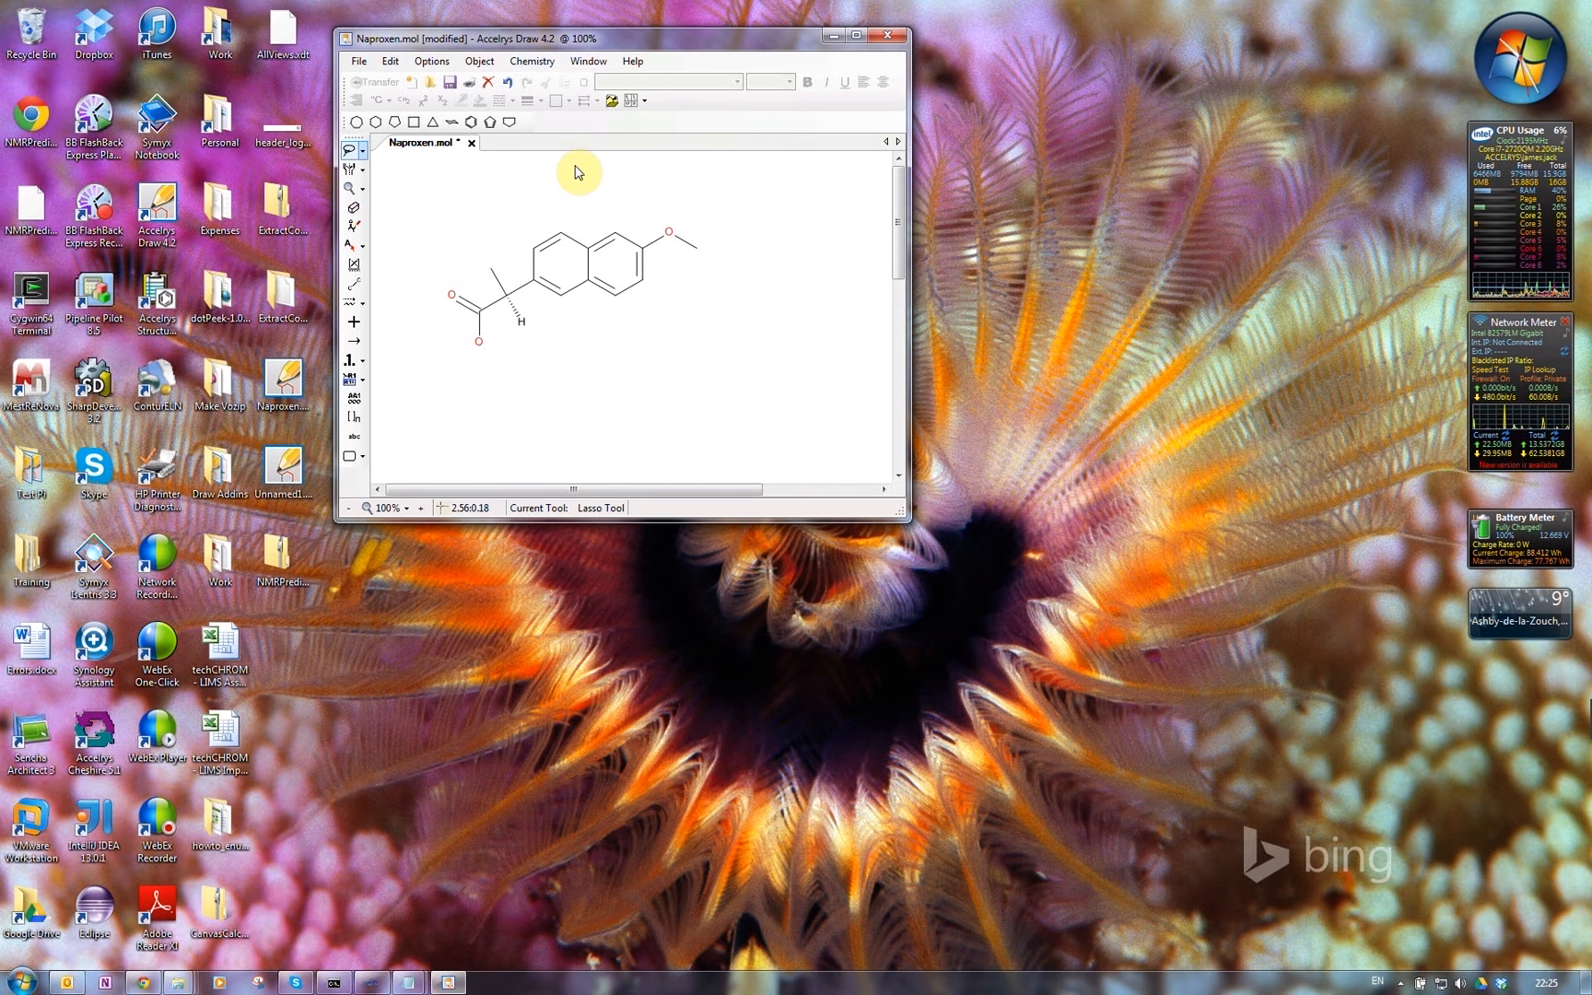
# Bring up the Chemistry command list with the naproxen structure drawn.
pyautogui.click(530, 60)
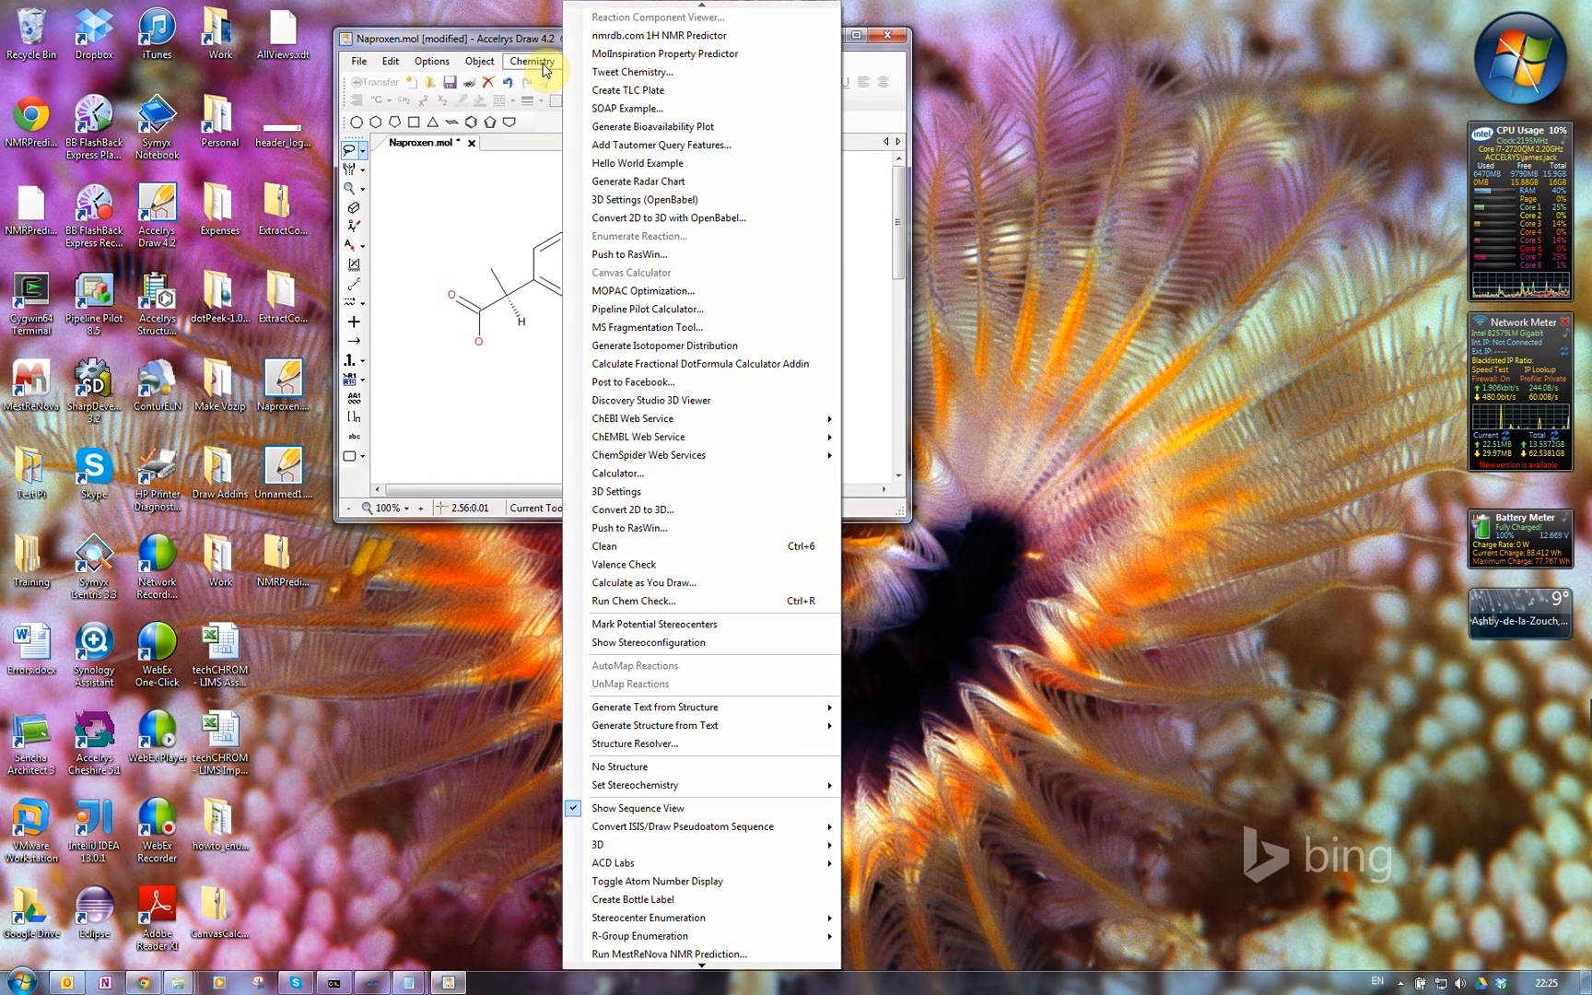
pyautogui.moveTo(636, 954)
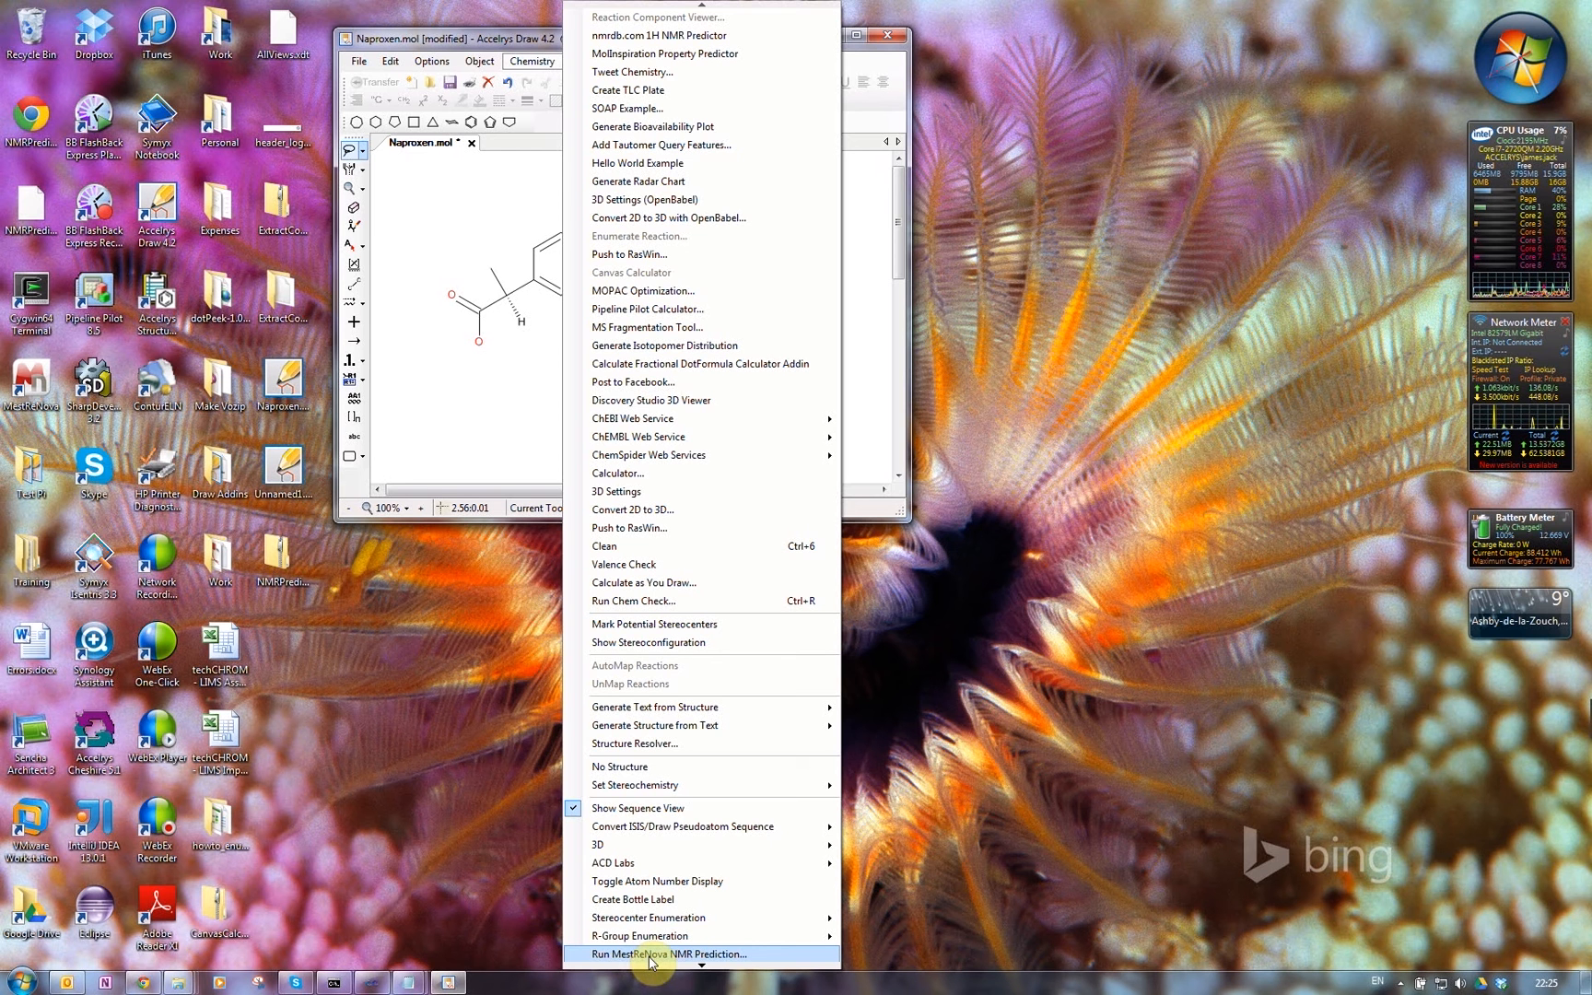
# Run MestReNova NMR Prediction to get 1H and 13C spectra for naproxen.
pyautogui.click(669, 953)
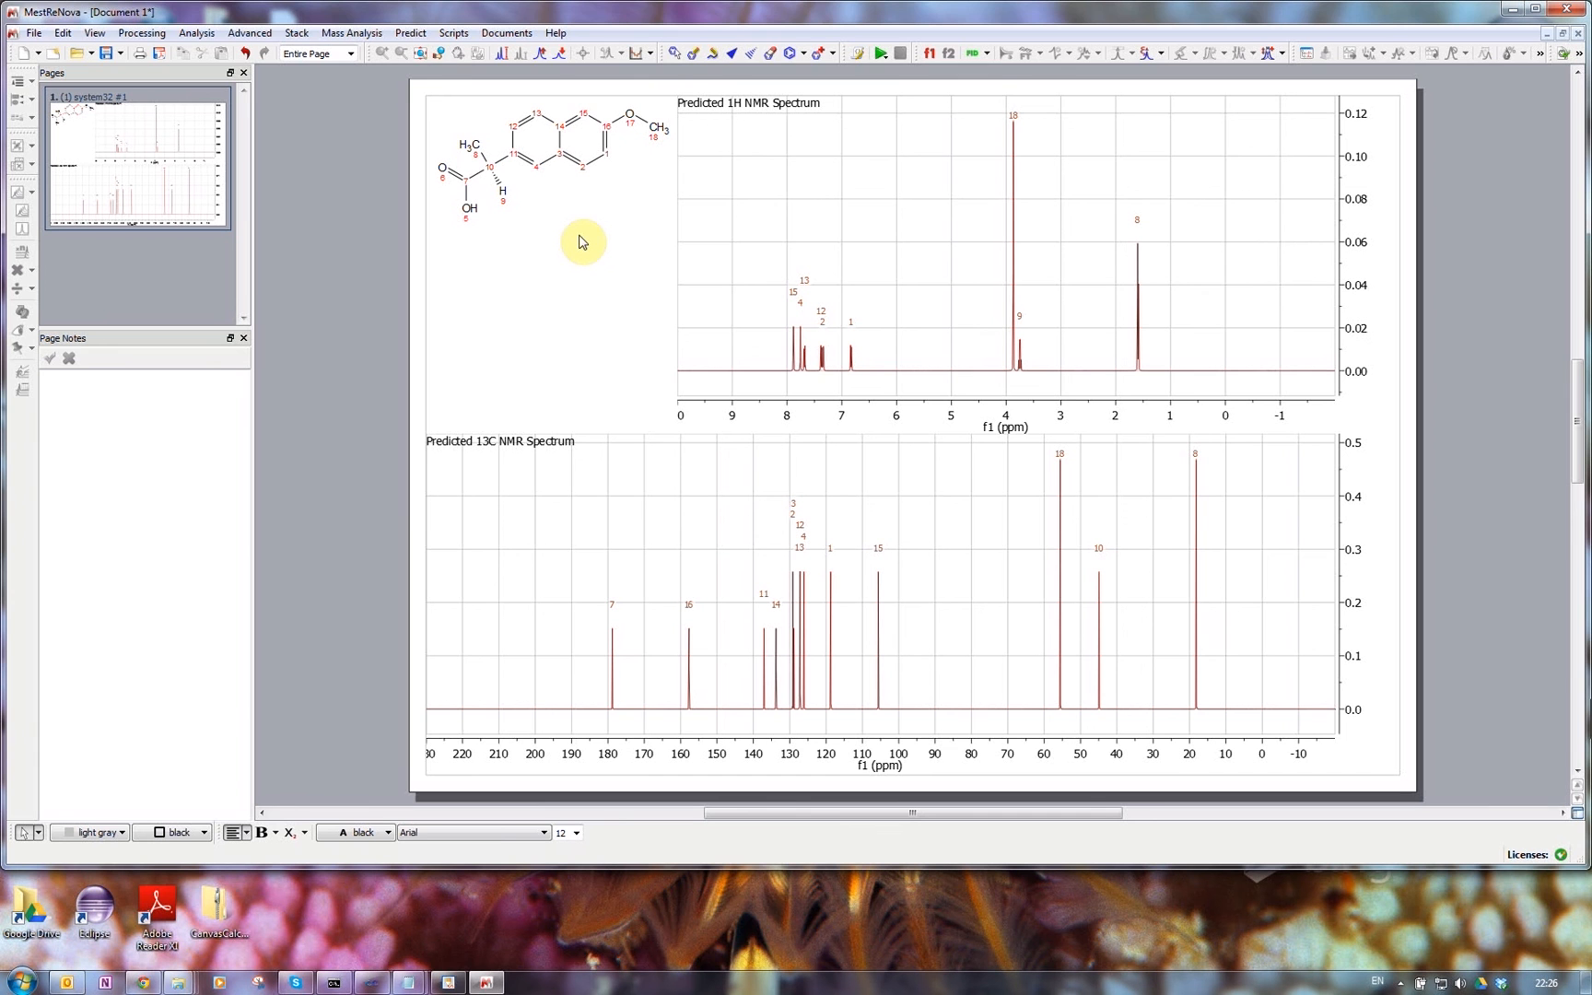
pyautogui.moveTo(761, 241)
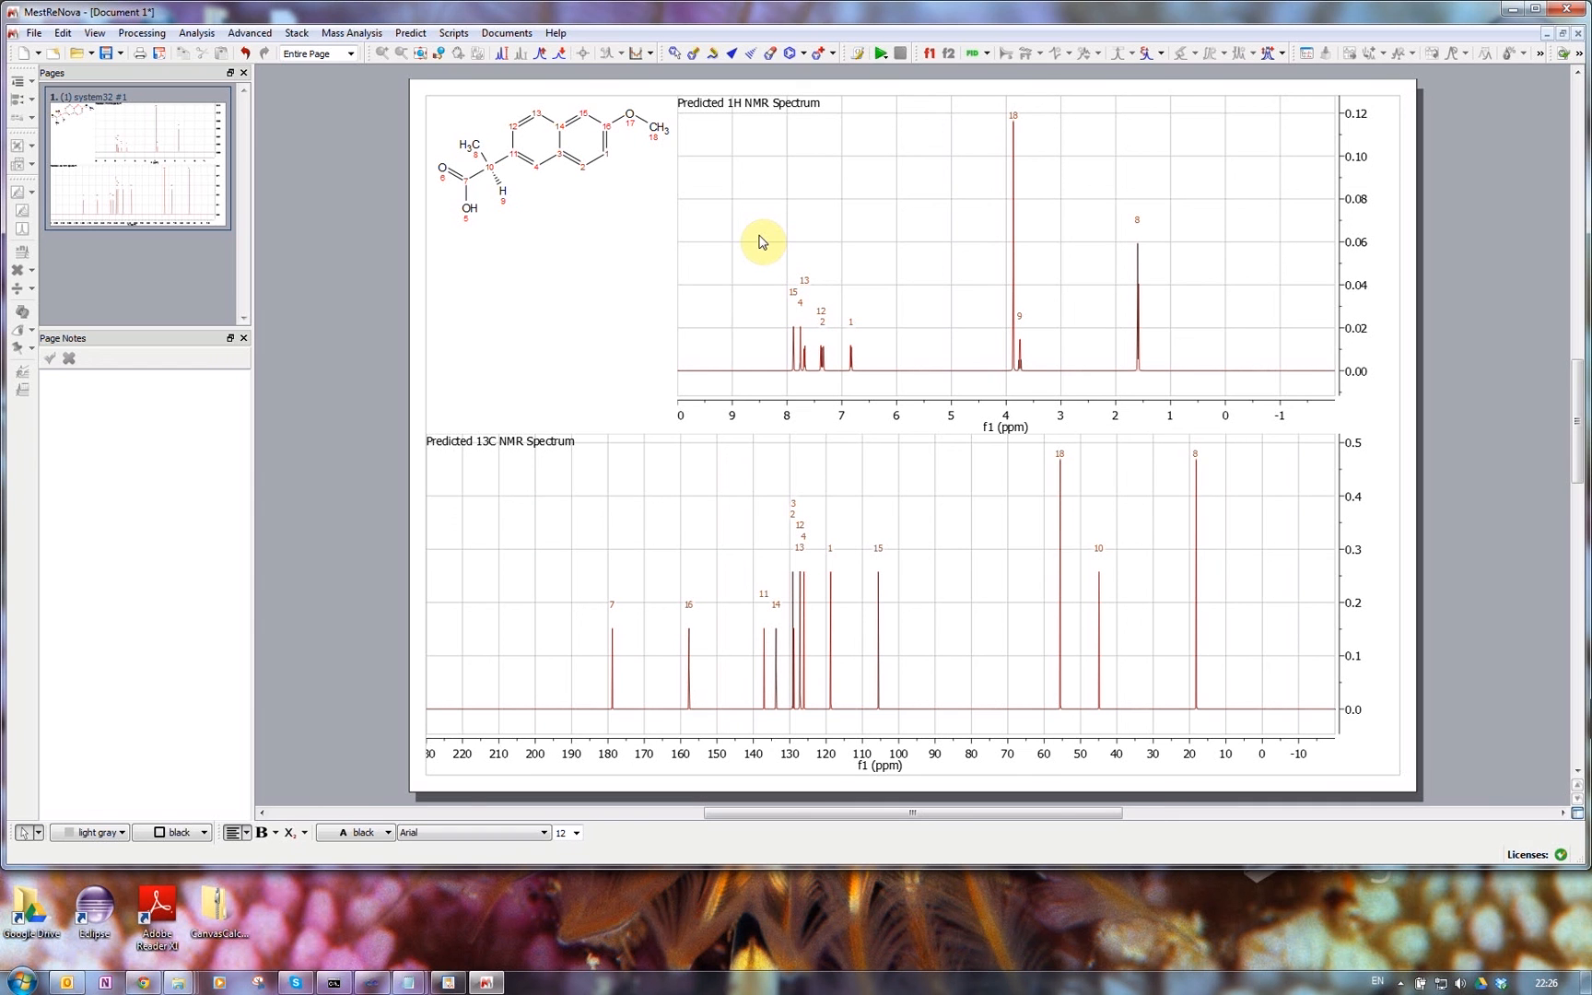
pyautogui.moveTo(1491, 958)
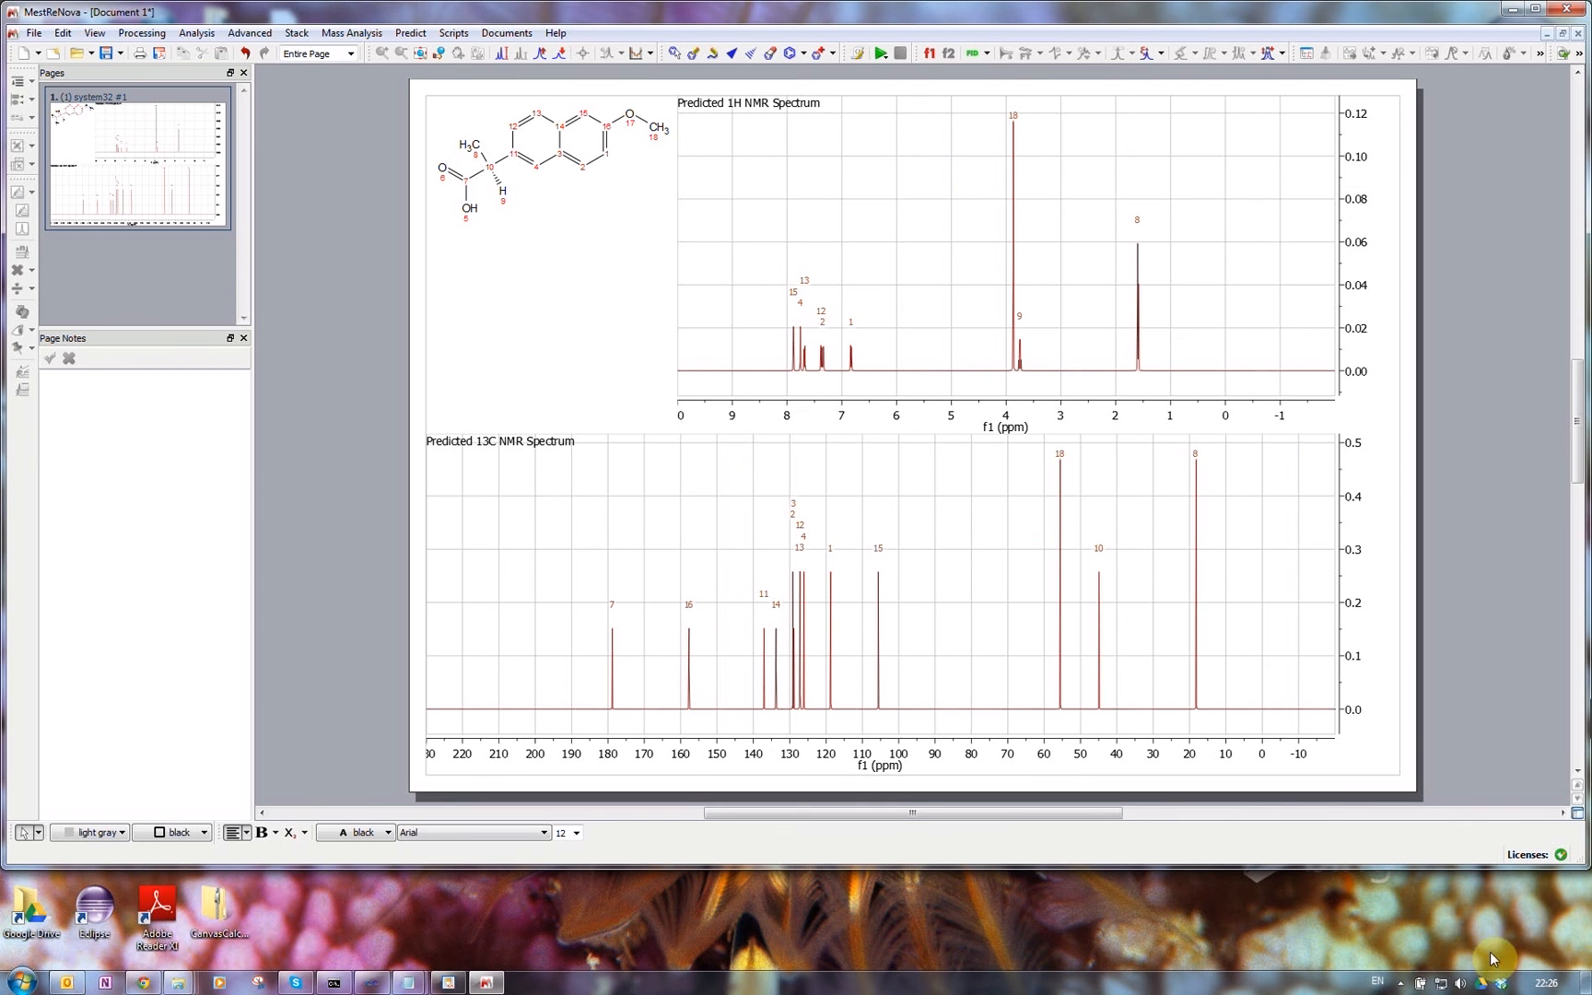